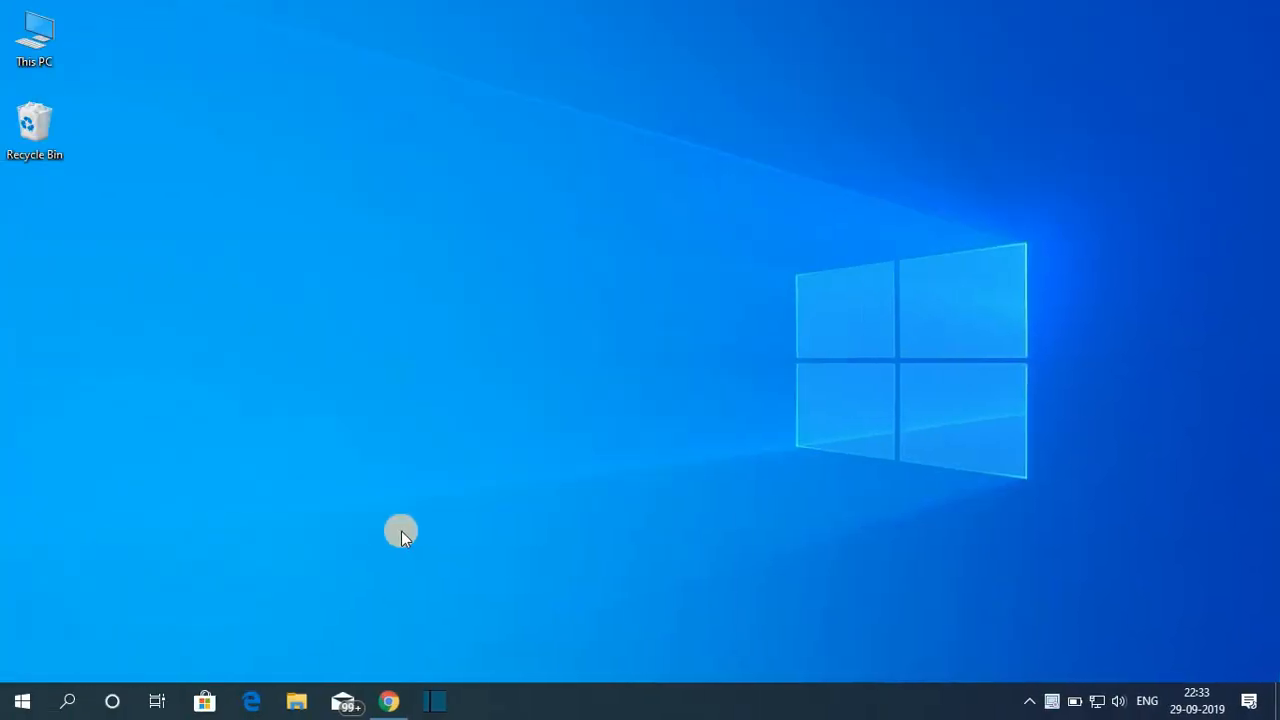
Launch Chrome and follow the 'Welcome to Python.org' search result to the Python site.
{"action": "left_click", "coordinate": [388, 700]}
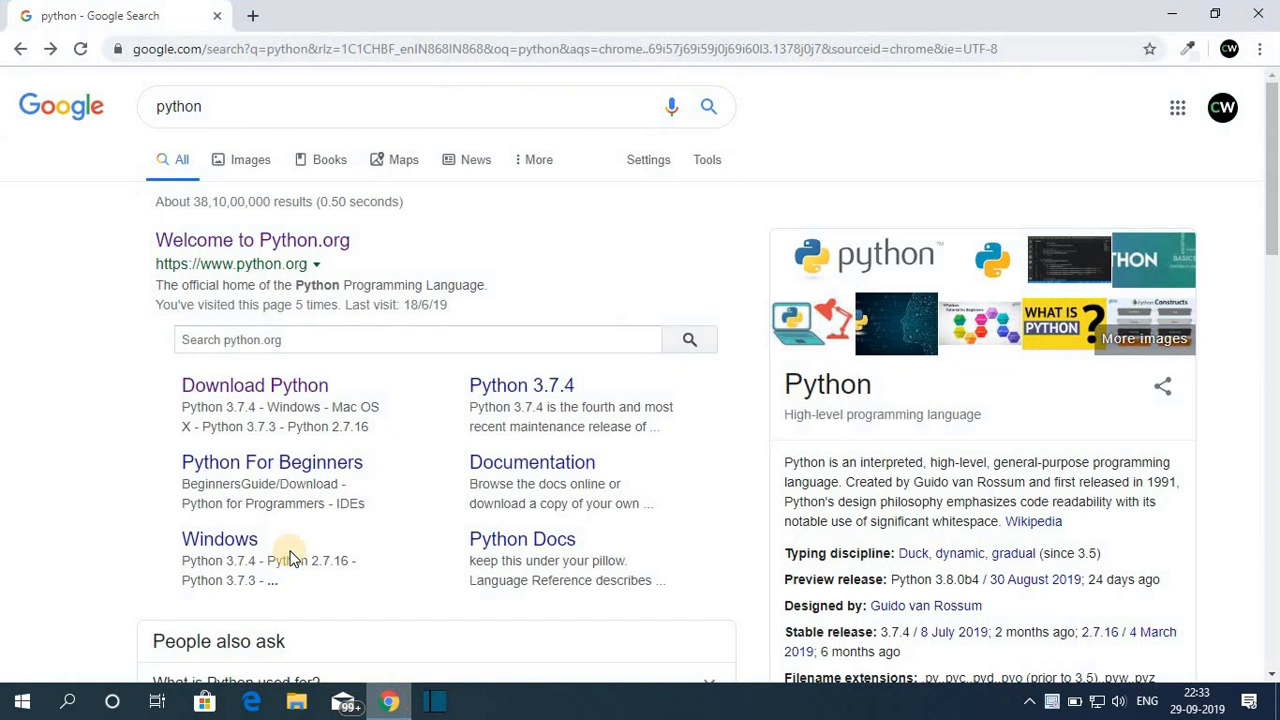
{"action": "mouse_move", "coordinate": [340, 236]}
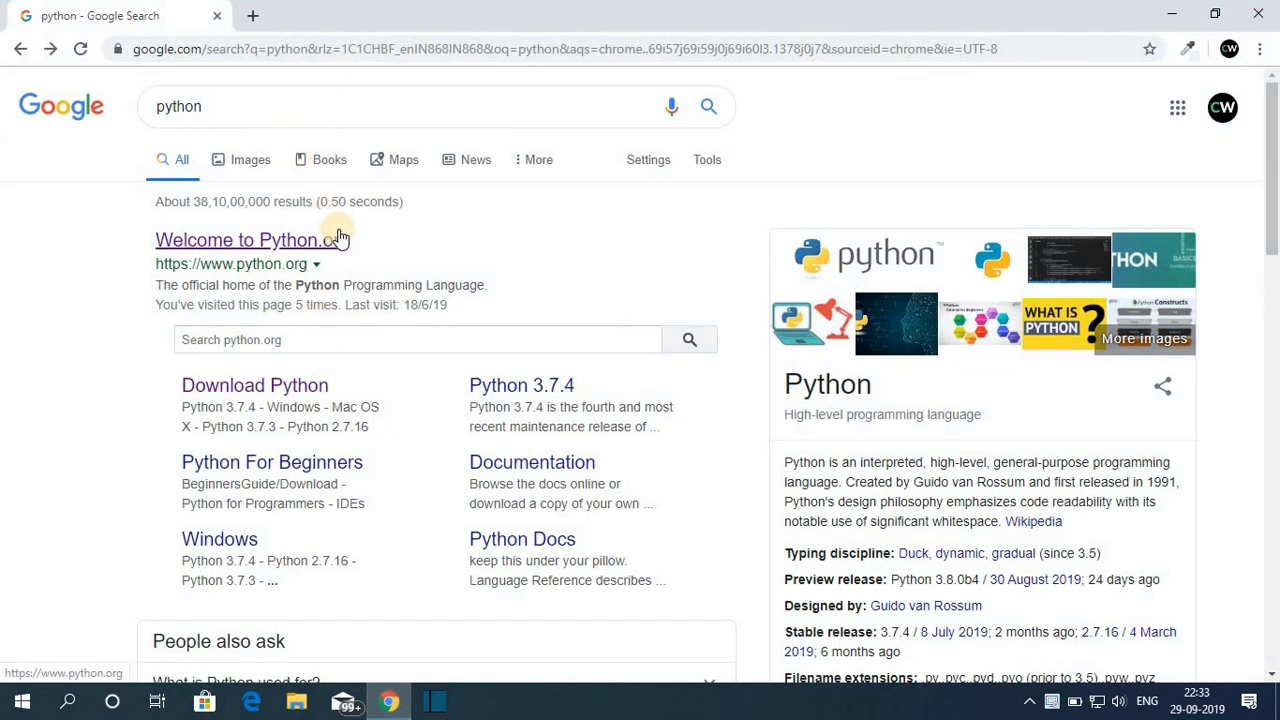
{"action": "left_click", "coordinate": [244, 240]}
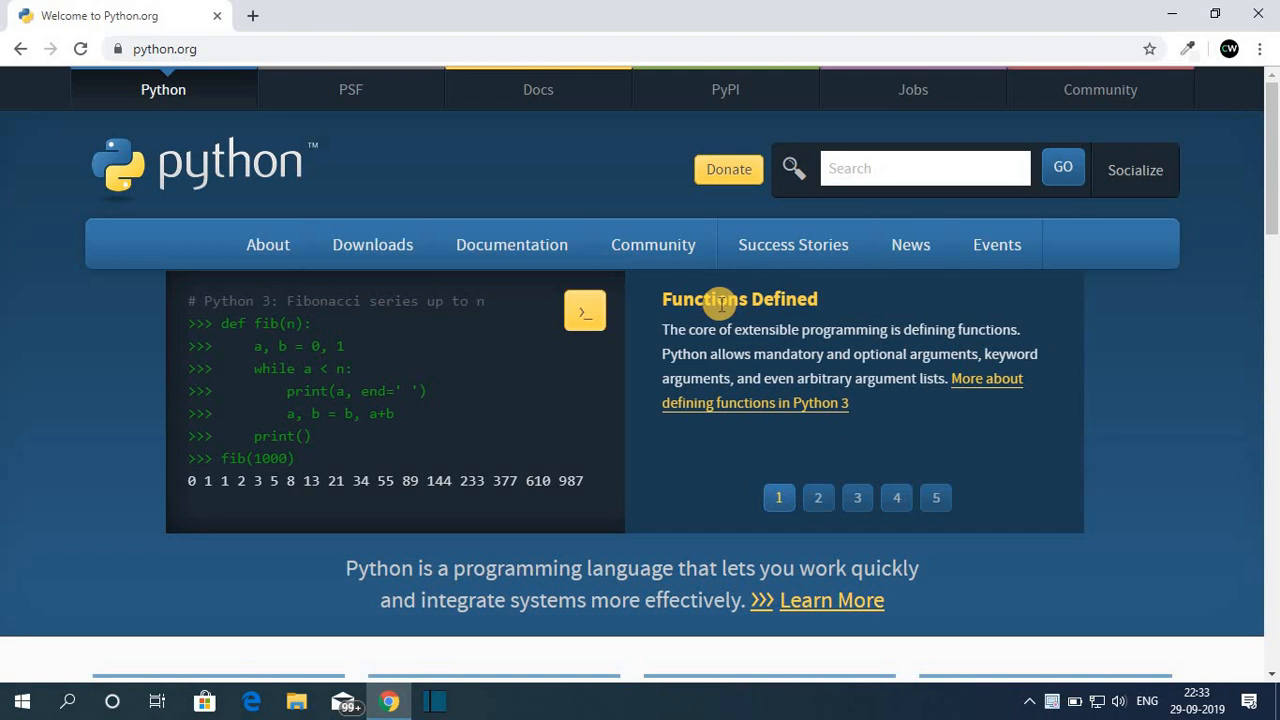
Go to Downloads on python.org and download the Python 3.7.4 Windows installer.
{"action": "left_click", "coordinate": [372, 244]}
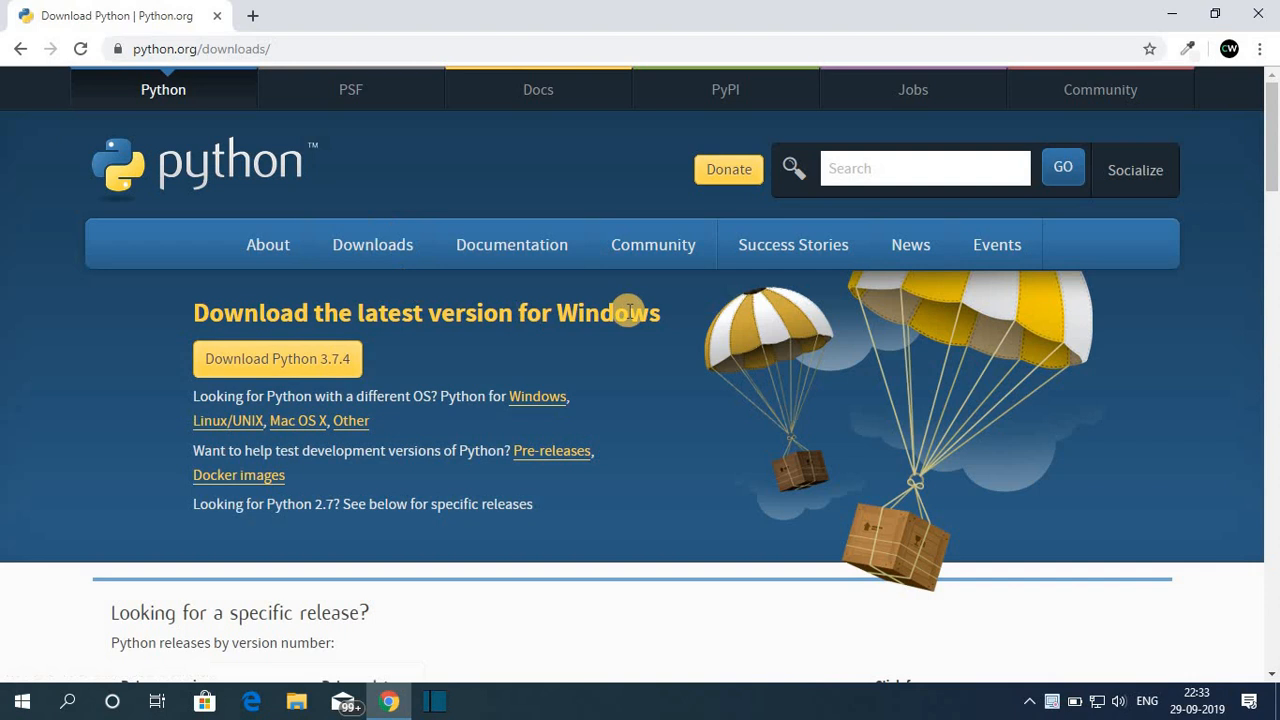
{"action": "mouse_move", "coordinate": [540, 316]}
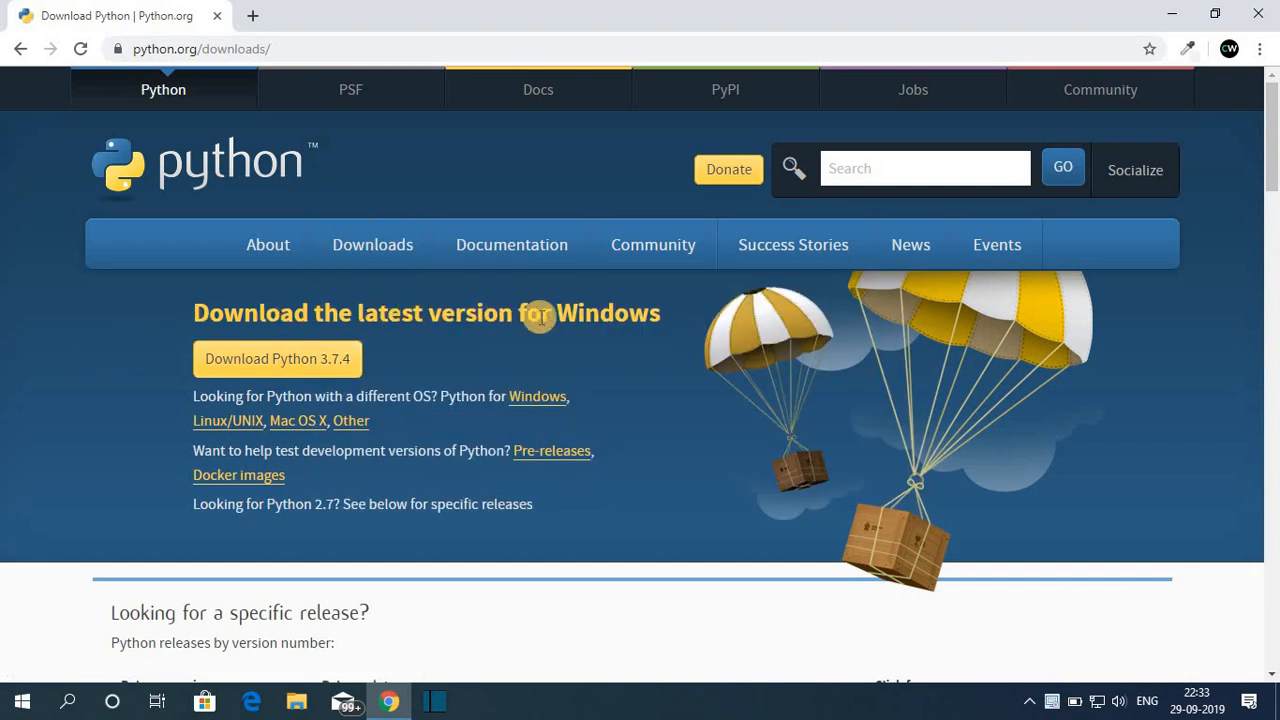
{"action": "mouse_move", "coordinate": [296, 376]}
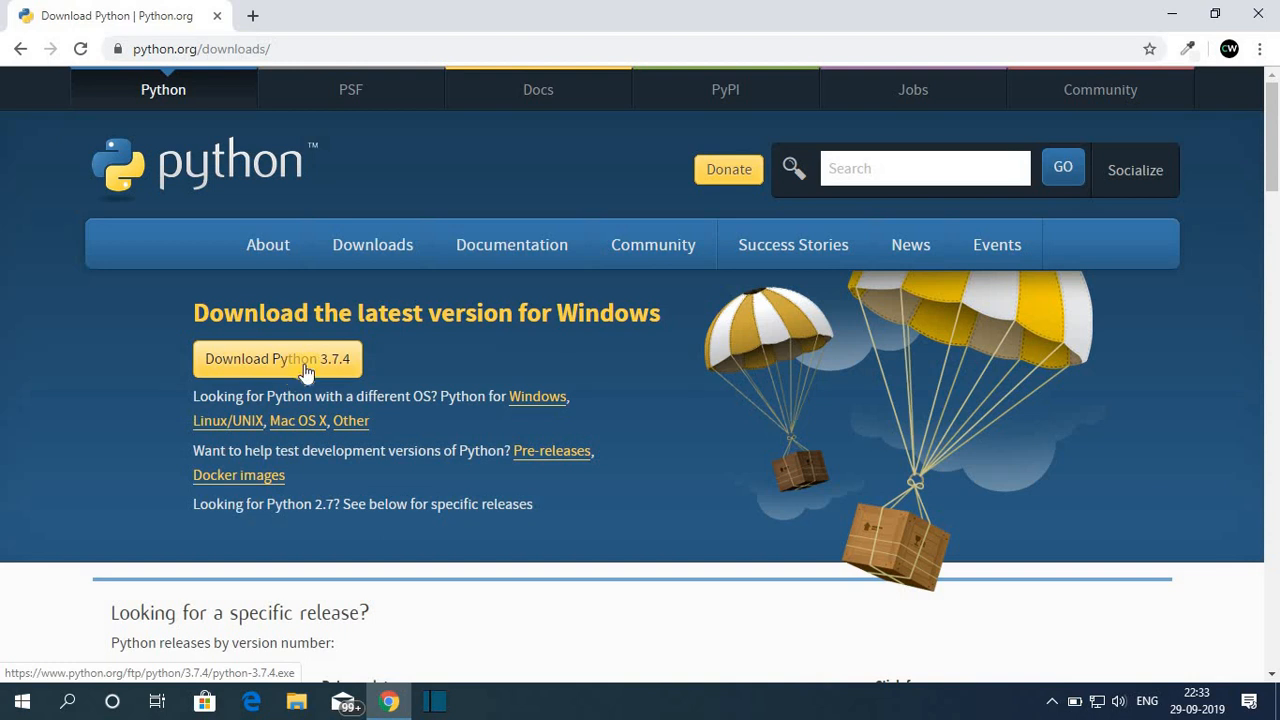
{"action": "left_click", "coordinate": [276, 358]}
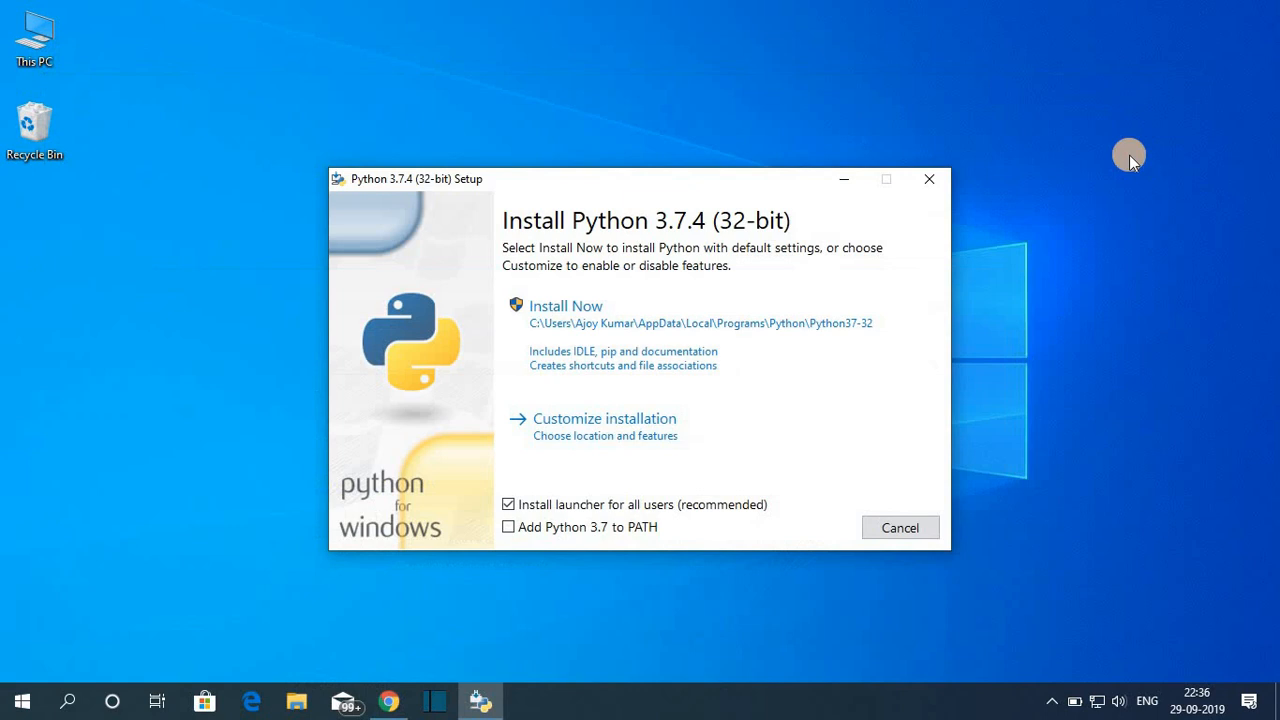
{"action": "mouse_move", "coordinate": [664, 232]}
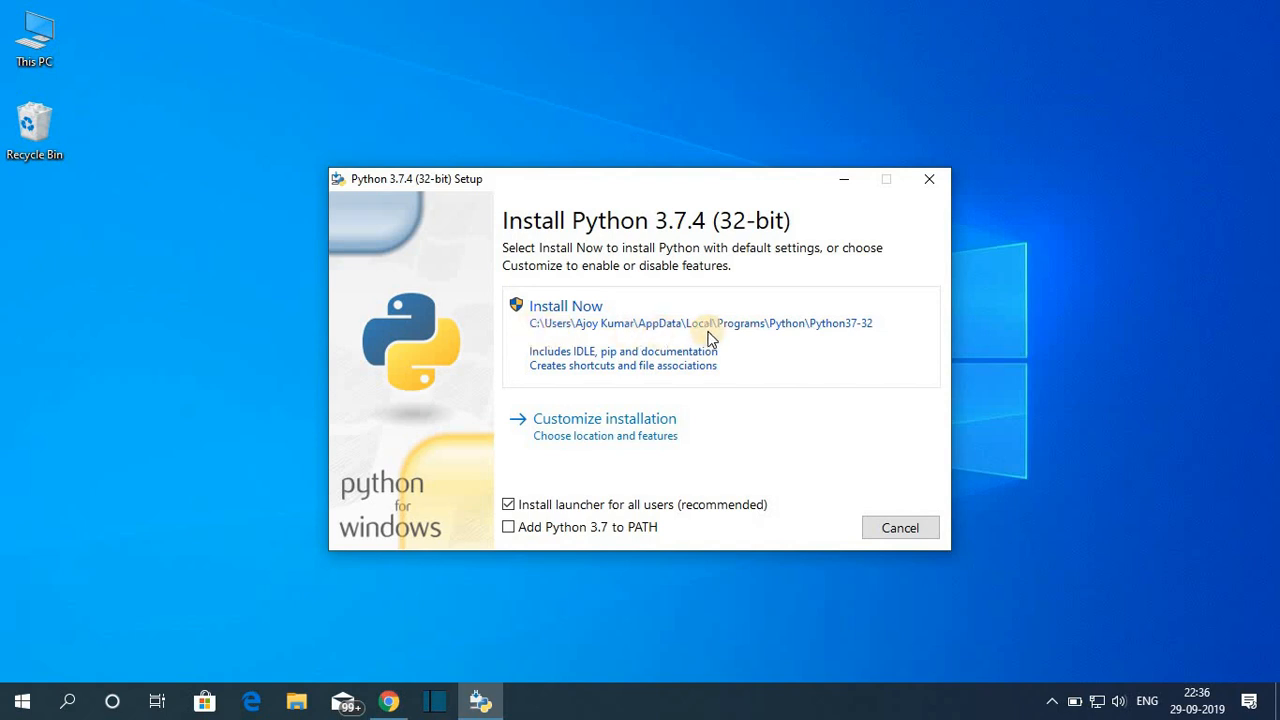
{"action": "mouse_move", "coordinate": [838, 340]}
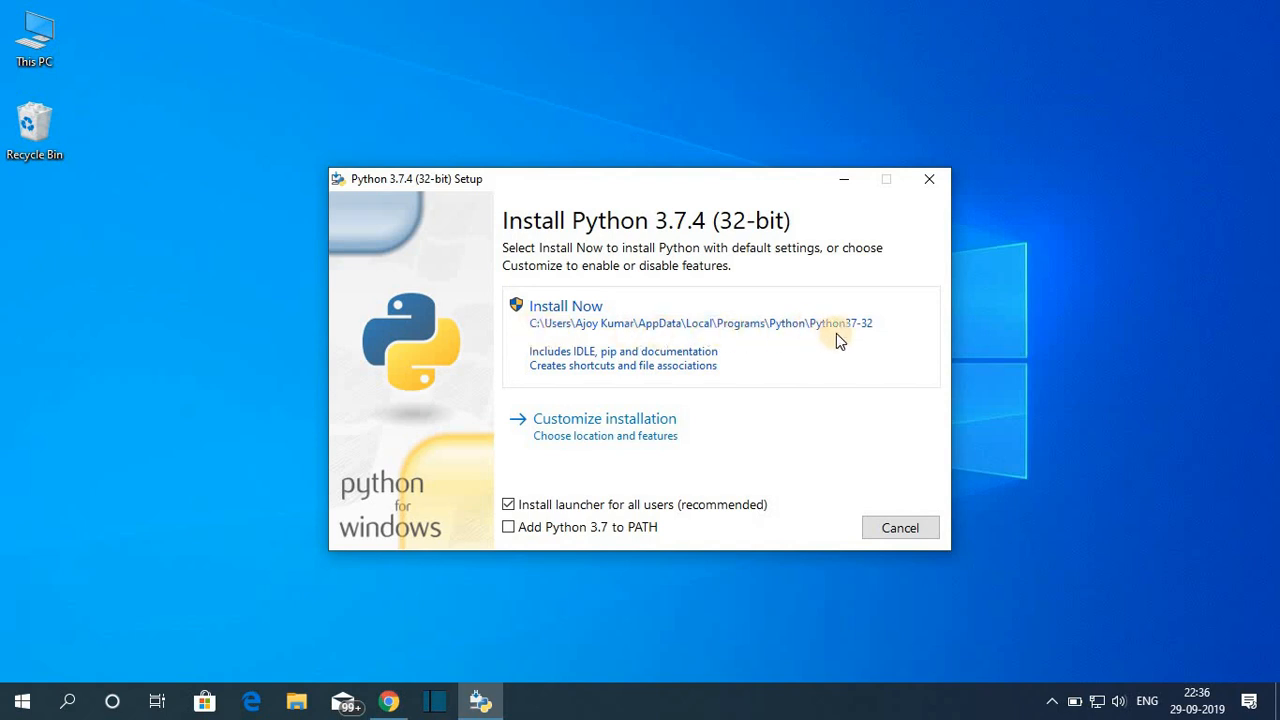
{"action": "mouse_move", "coordinate": [752, 532]}
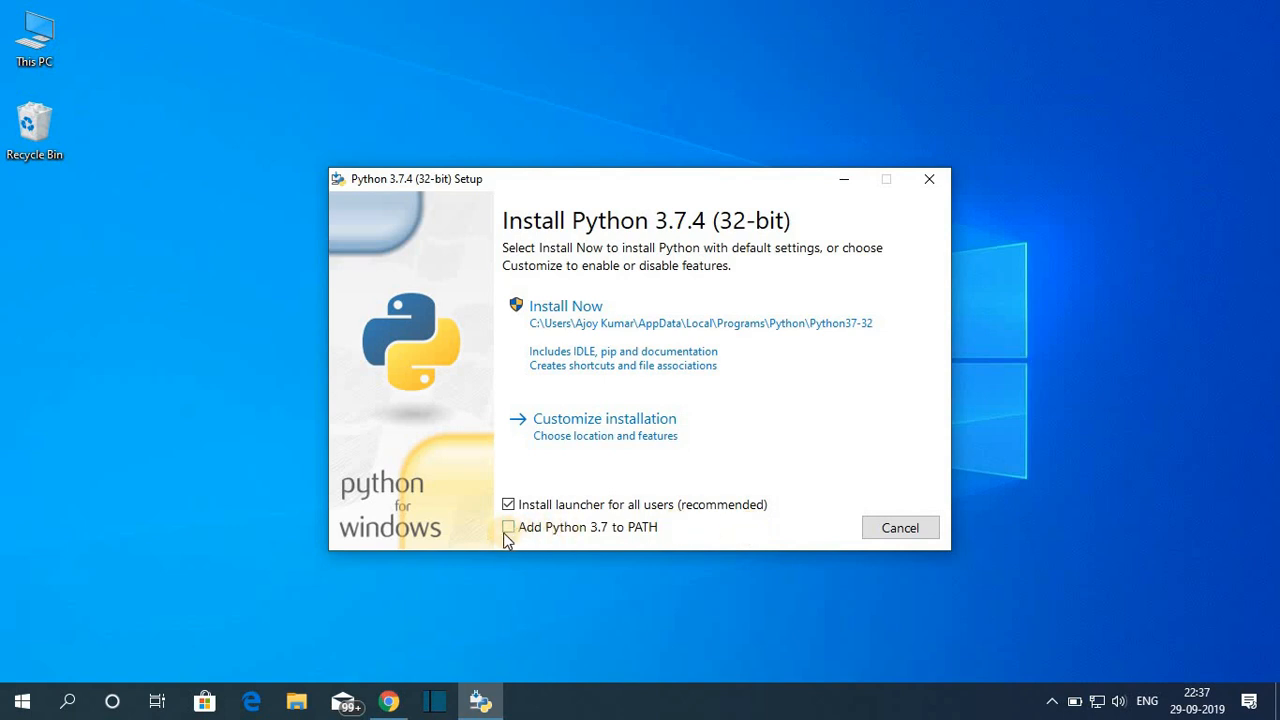
Tick 'Add Python 3.7 to PATH' so the installation registers Python on the PATH.
{"action": "left_click", "coordinate": [508, 528]}
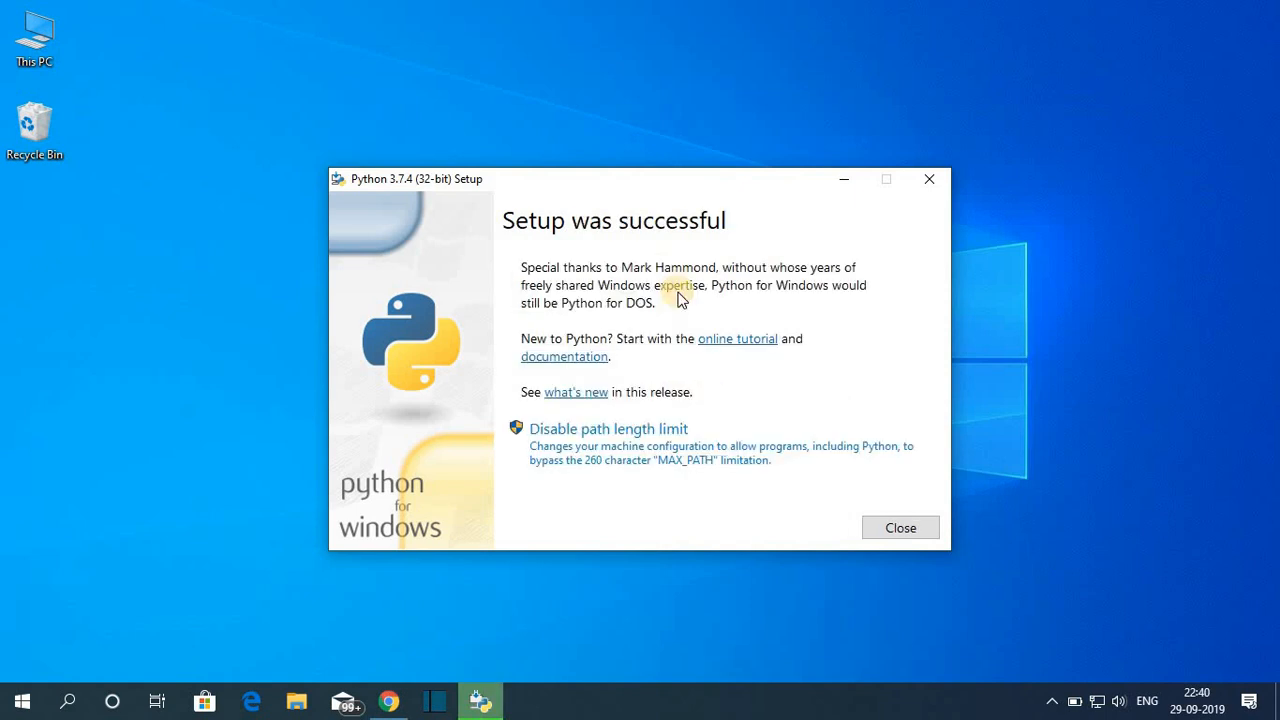
{"action": "mouse_move", "coordinate": [890, 480]}
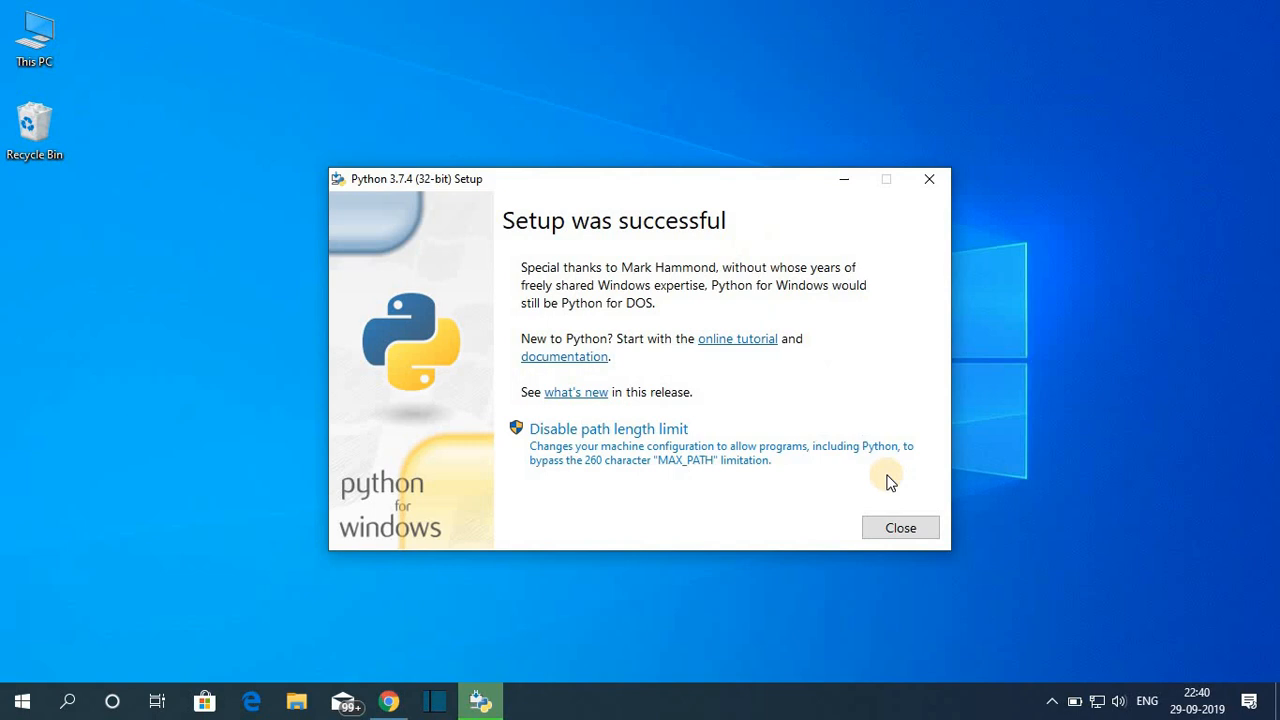
Close the installer, search Windows for python and launch IDLE (Python 3.7 32-bit).
{"action": "left_click", "coordinate": [900, 528]}
{"action": "type", "text": "p"}
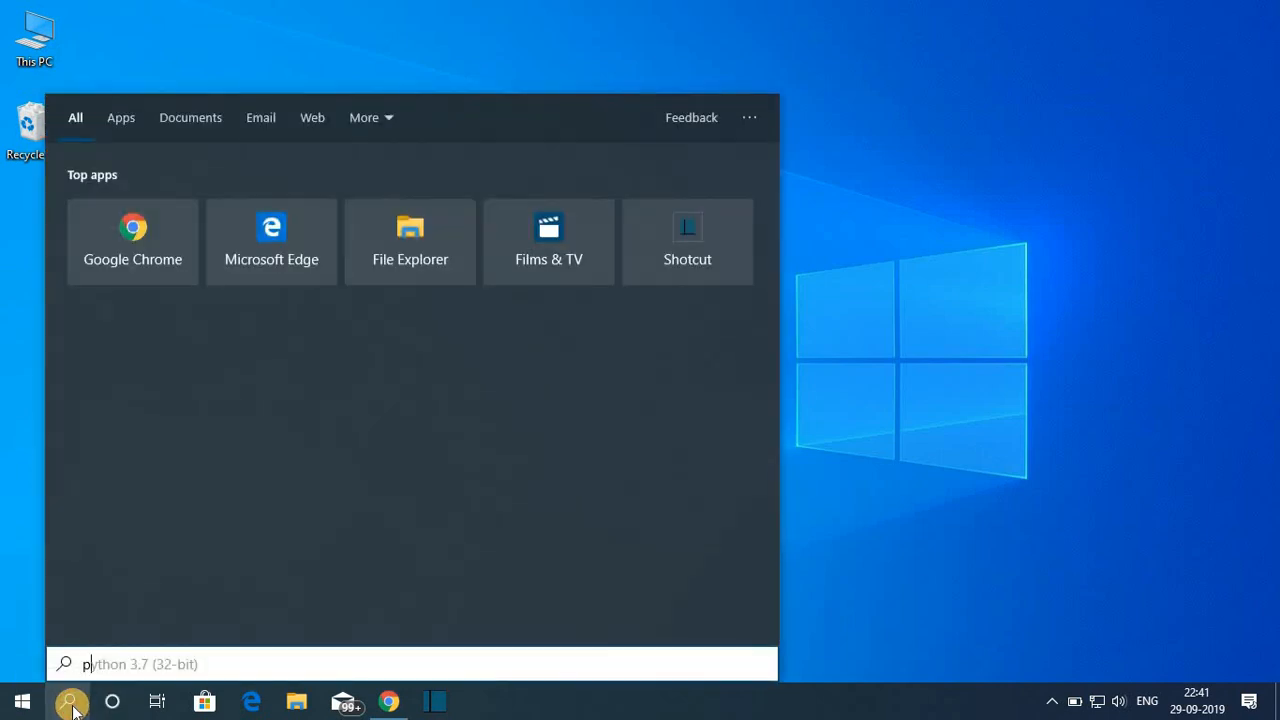
{"action": "type", "text": "ython"}
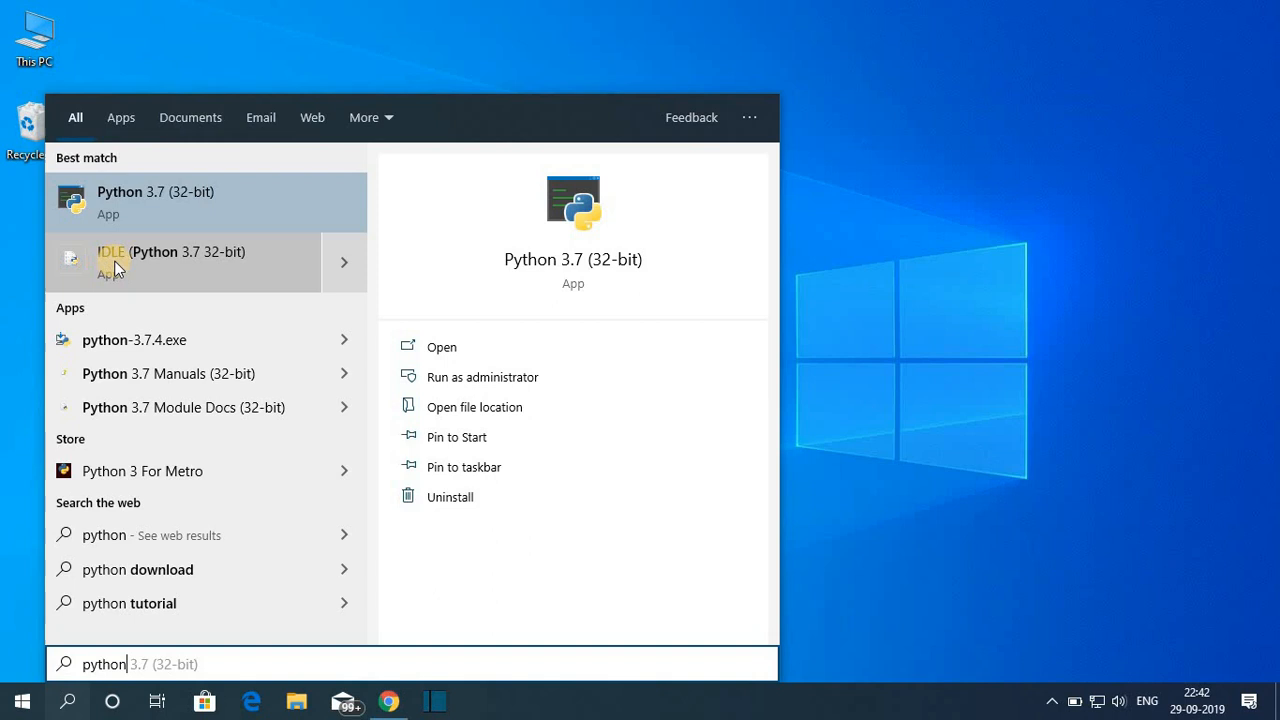
{"action": "mouse_move", "coordinate": [148, 272]}
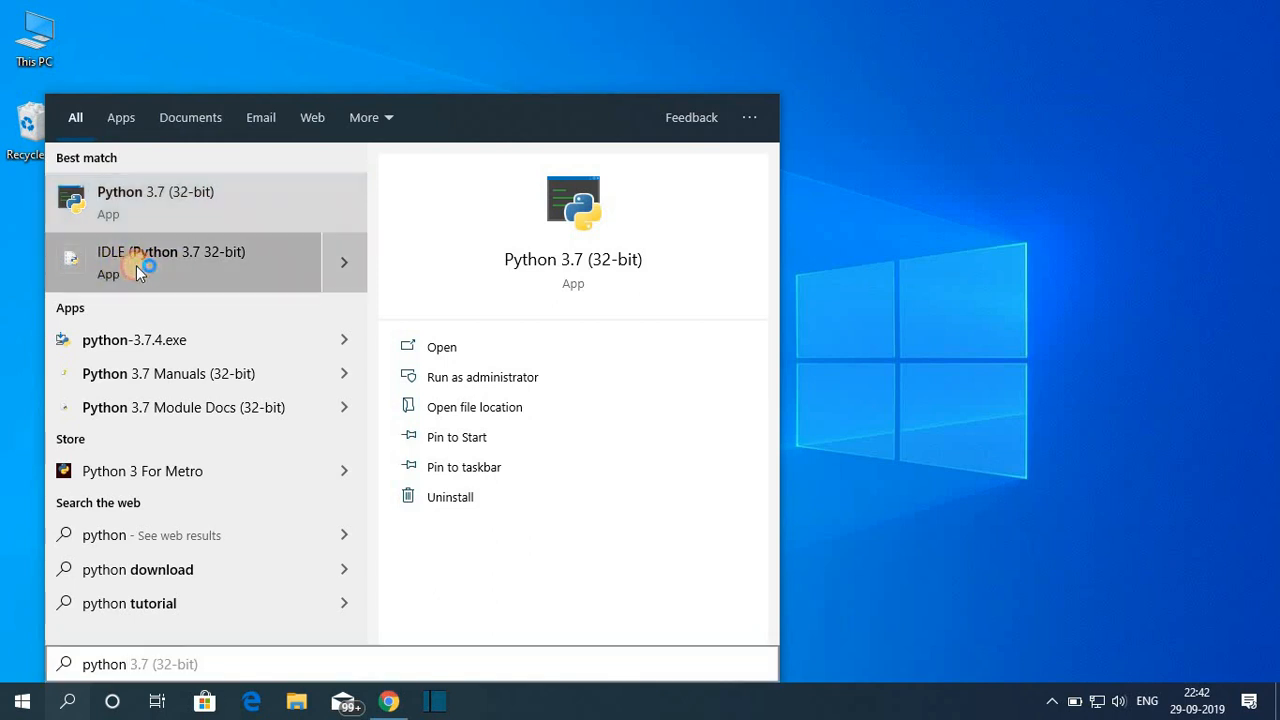
{"action": "left_click", "coordinate": [172, 262]}
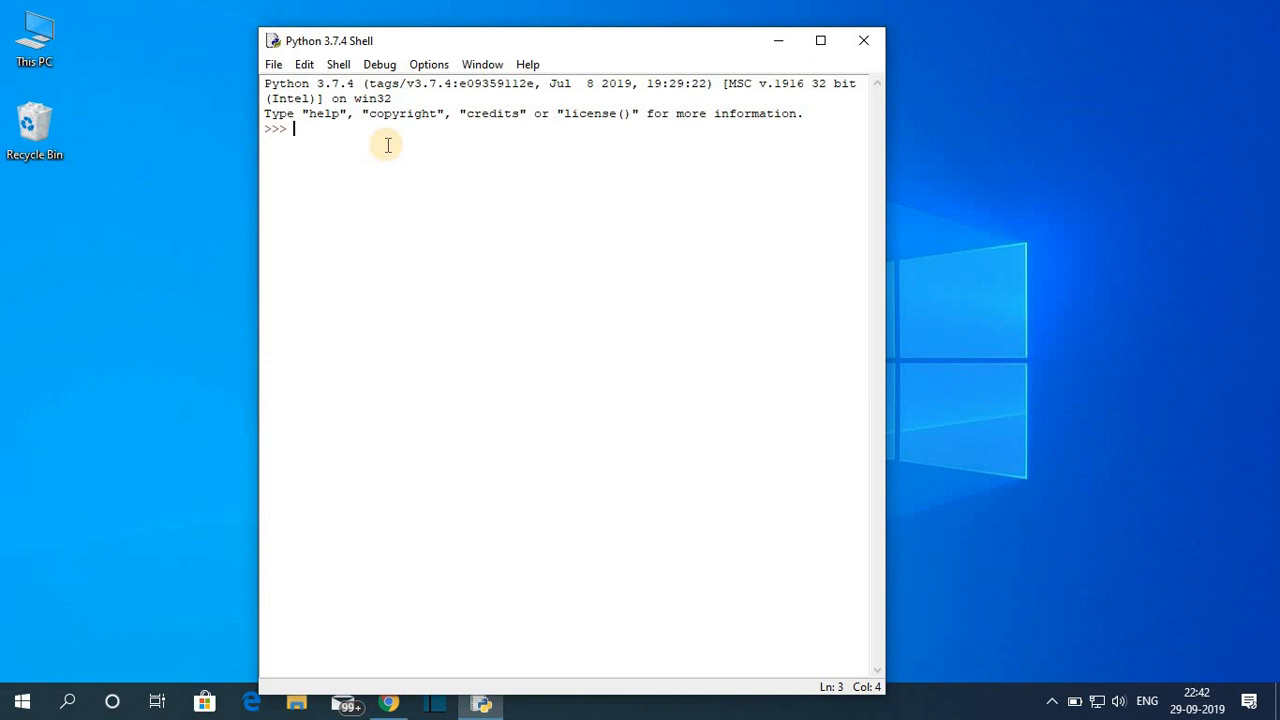
Enter print("Hello World!") at the >>> prompt and begin saving via the File menu.
{"action": "type", "text": "pri"}
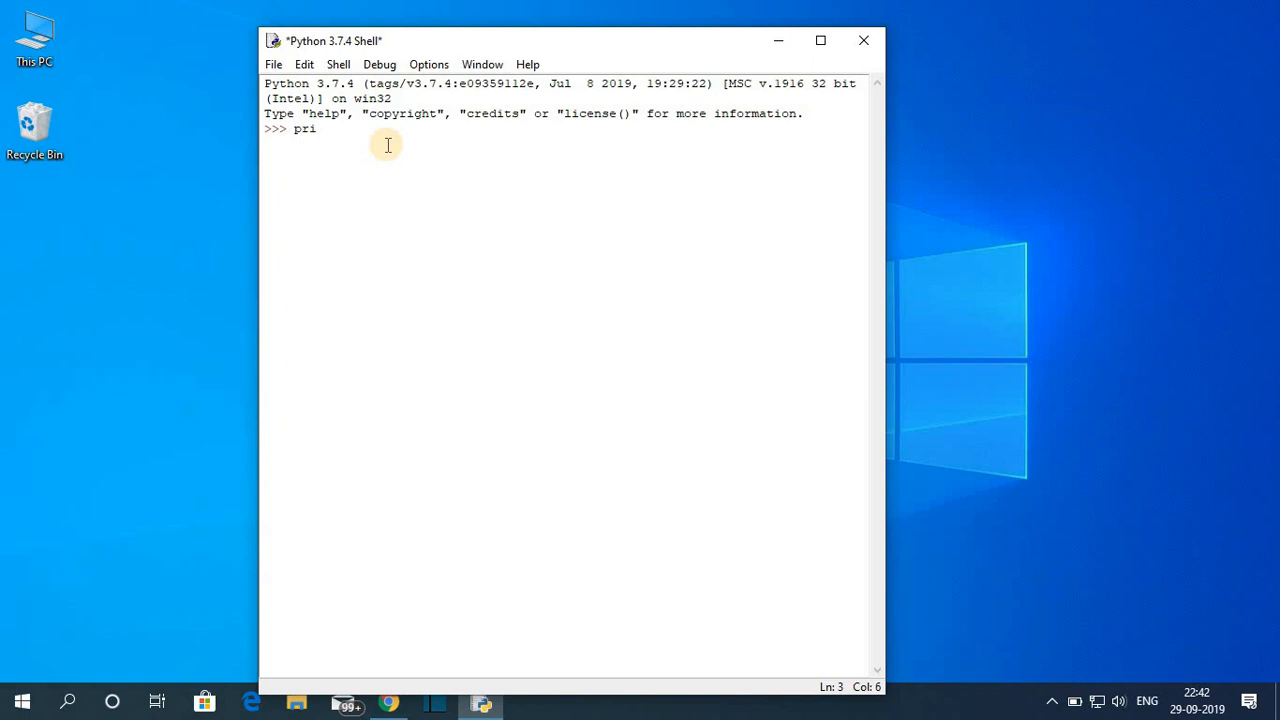
{"action": "type", "text": "nt("}
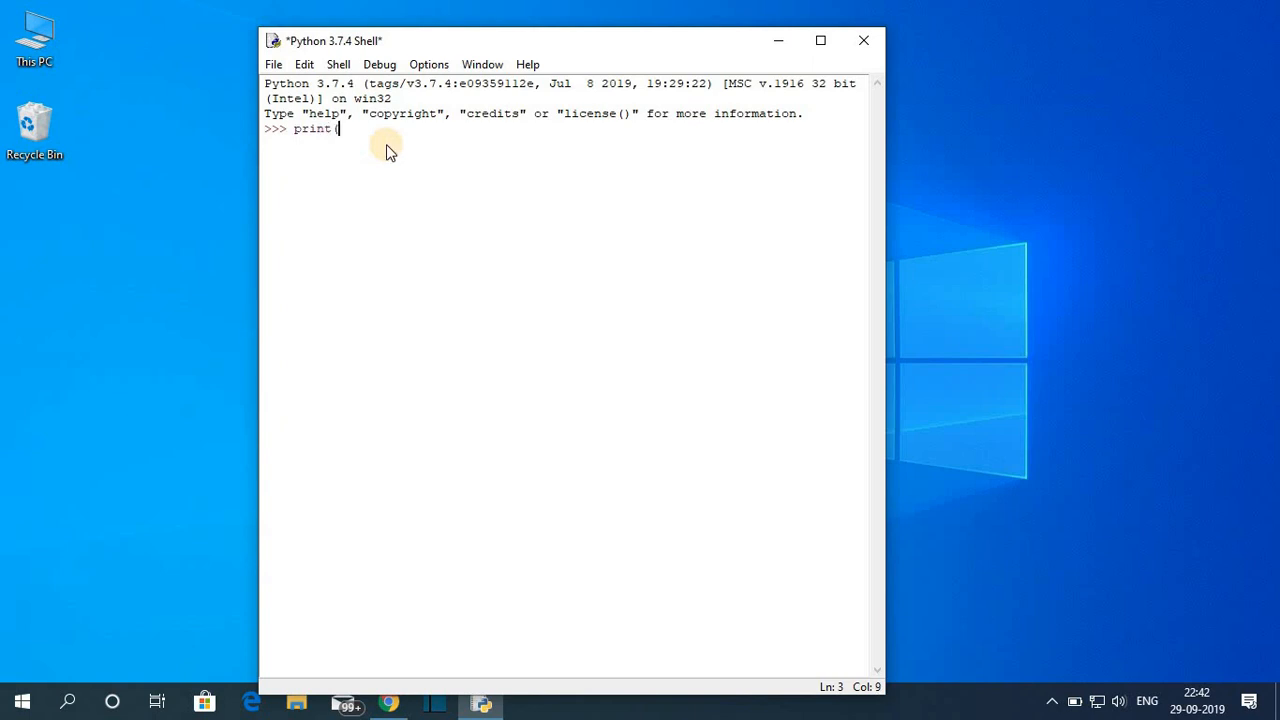
{"action": "type", "text": "\"\""}
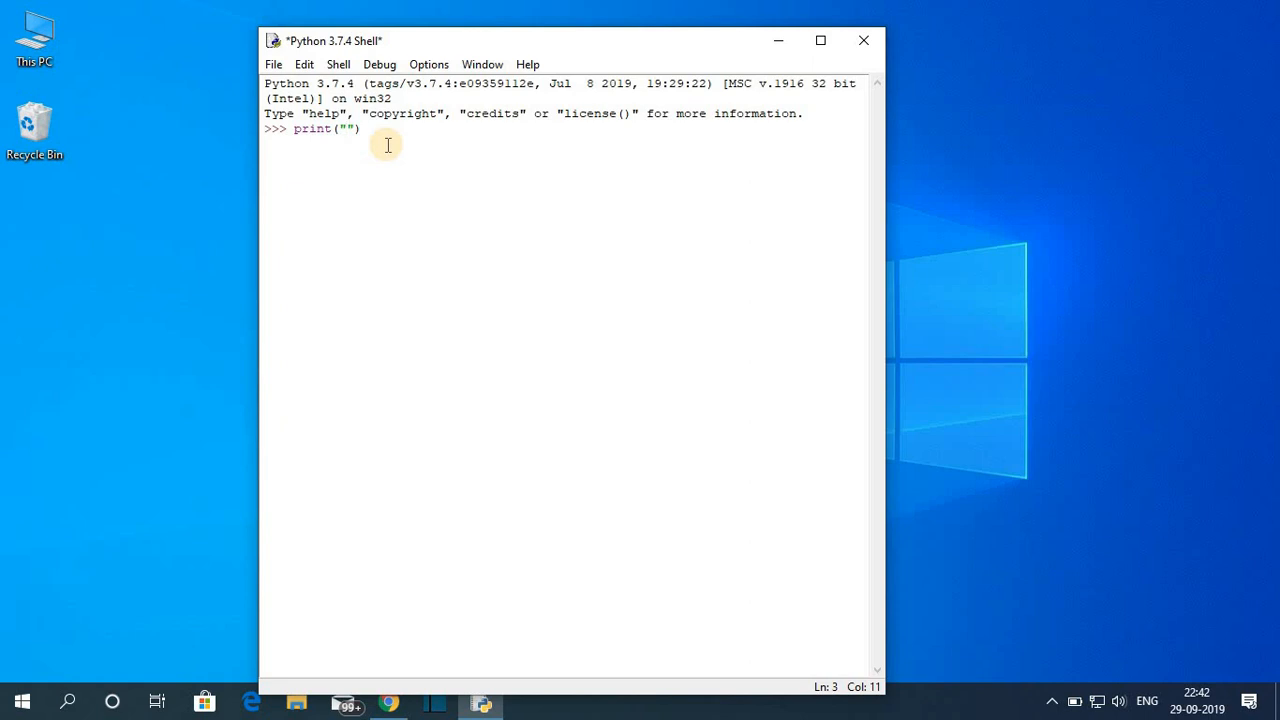
{"action": "type", "text": "Hello"}
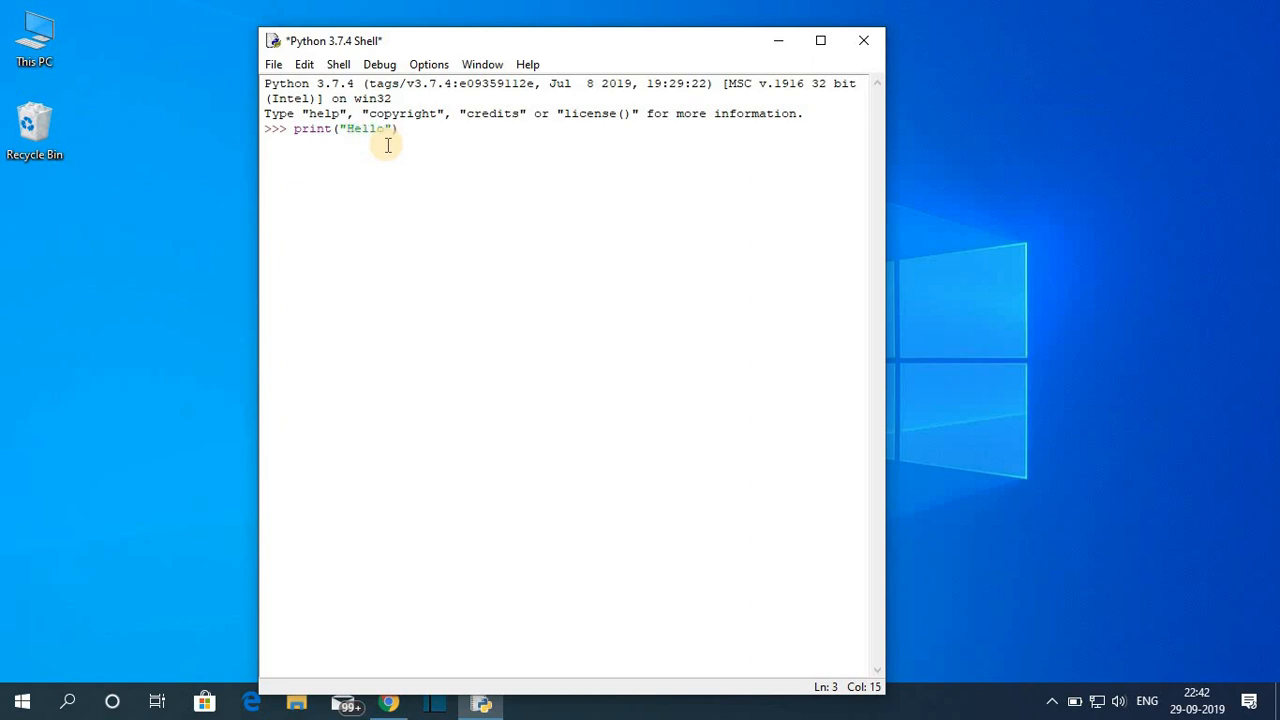
{"action": "type", "text": "World"}
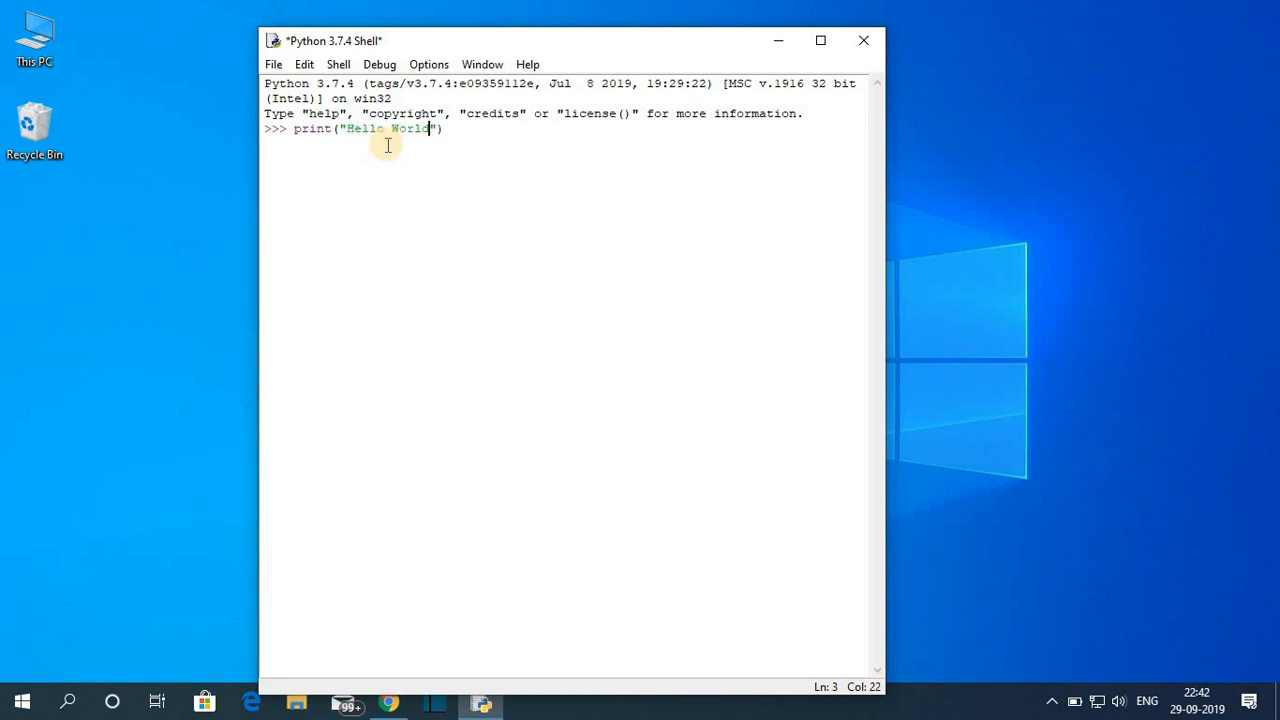
{"action": "type", "text": "!"}
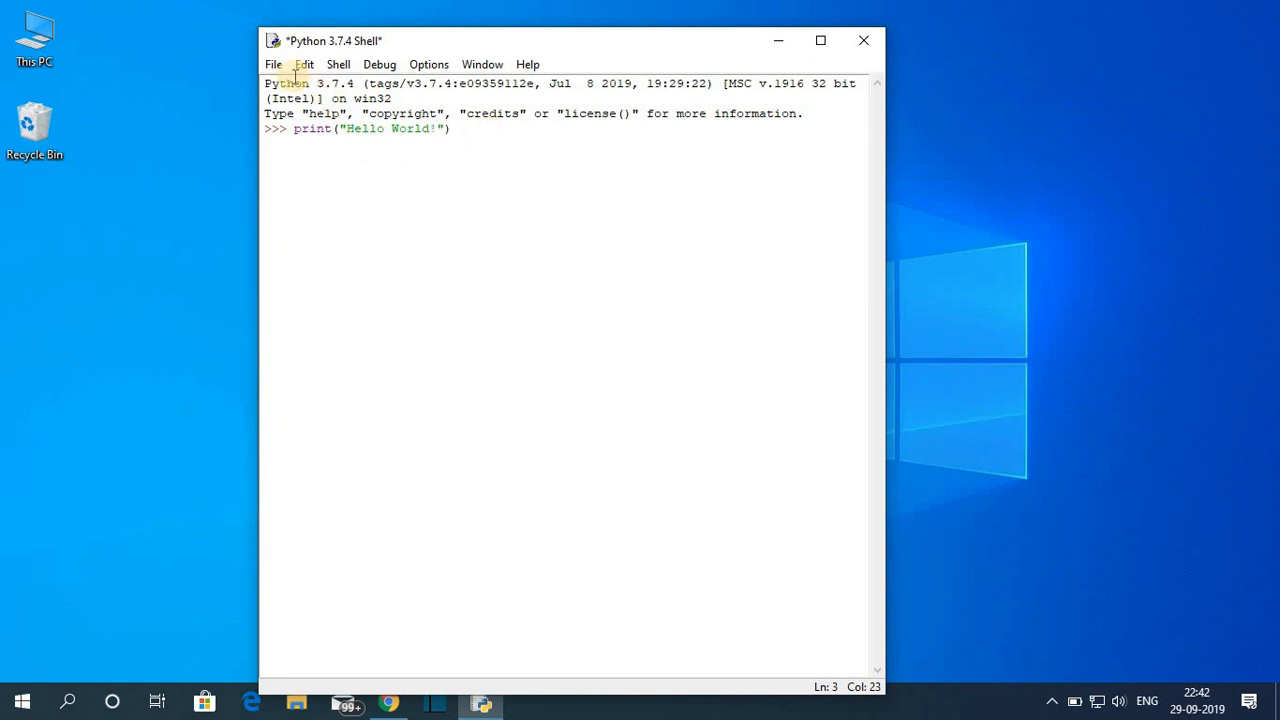
{"action": "left_click", "coordinate": [272, 64]}
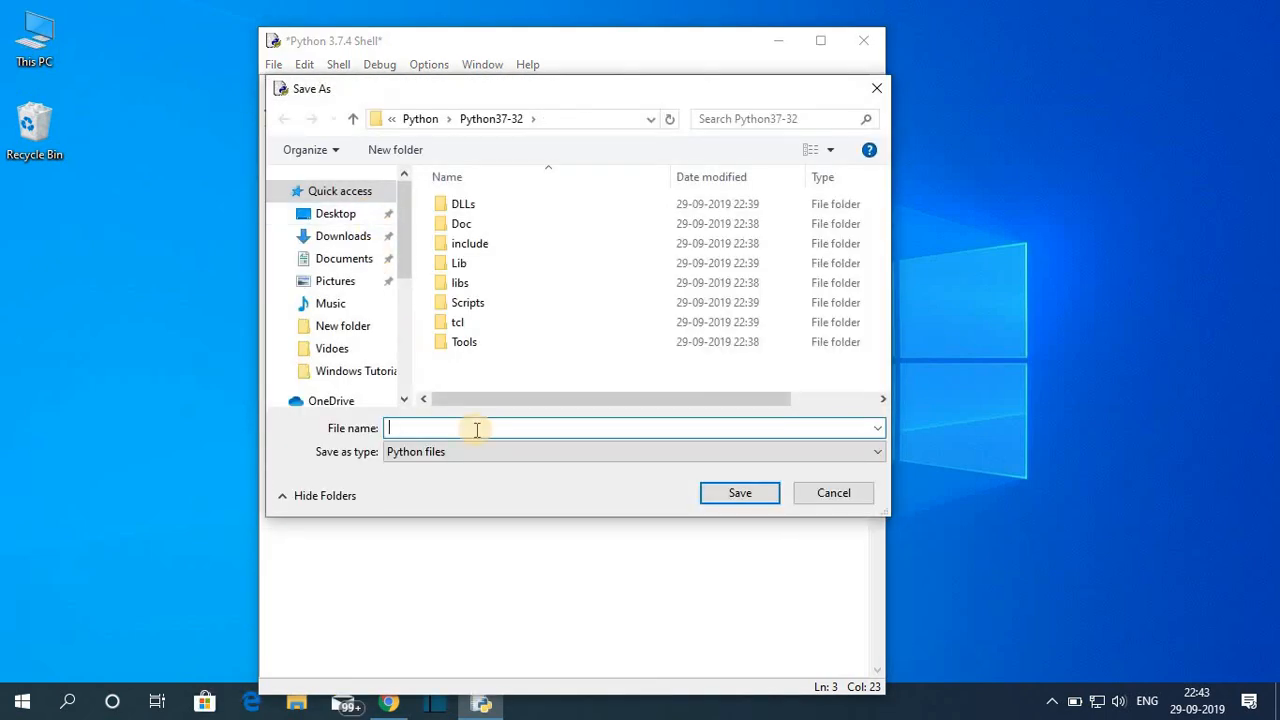
Save the session as Test1 with Python files type in the Python37-32 folder.
{"action": "type", "text": "Test1"}
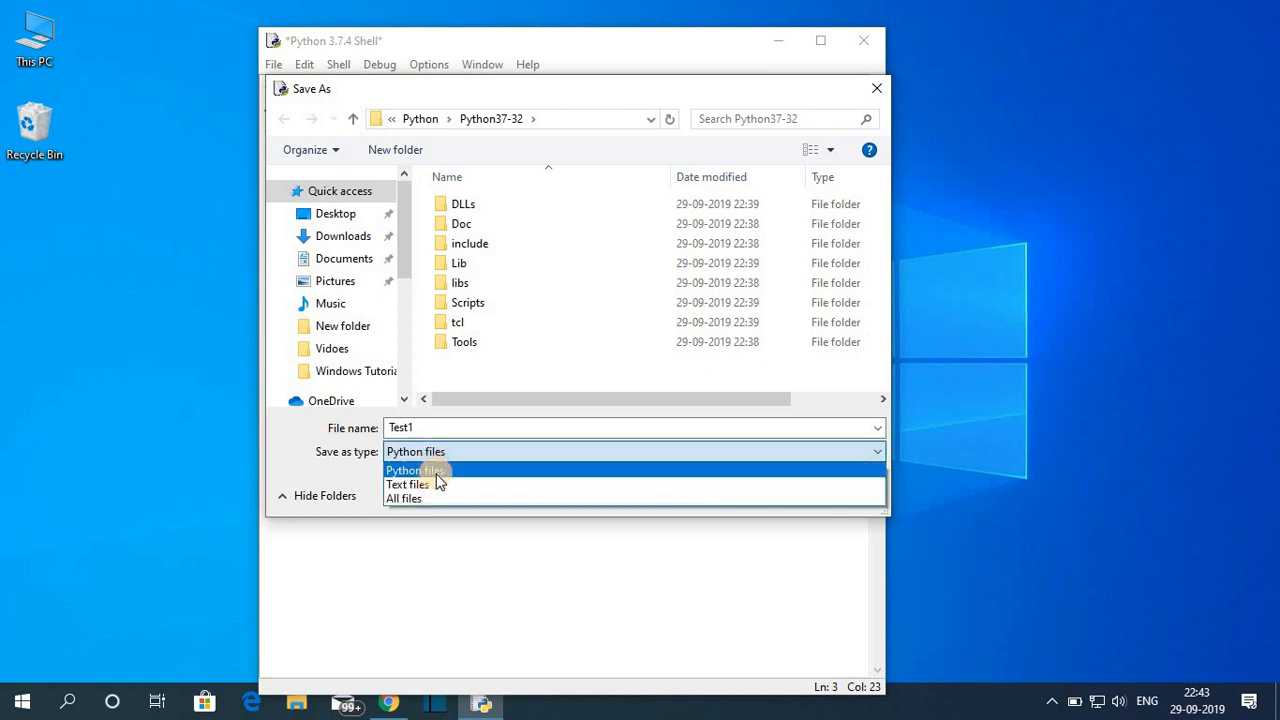
{"action": "left_click", "coordinate": [414, 470]}
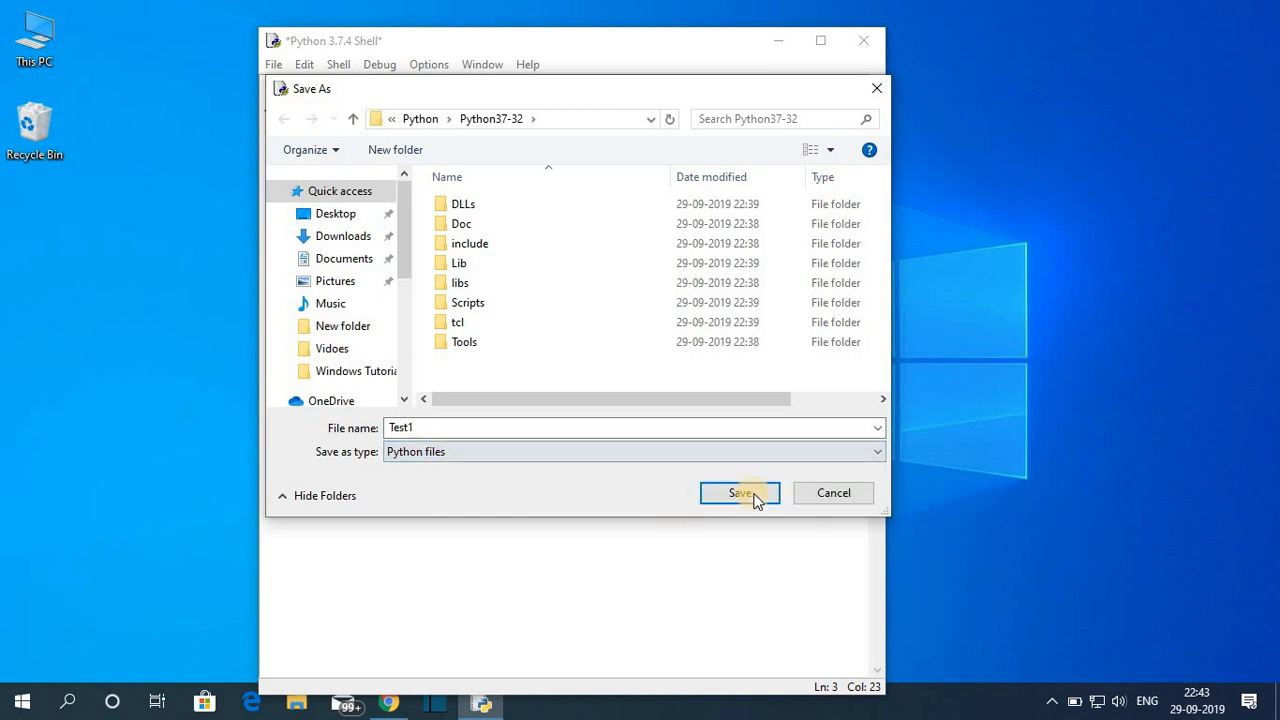
{"action": "left_click", "coordinate": [740, 492]}
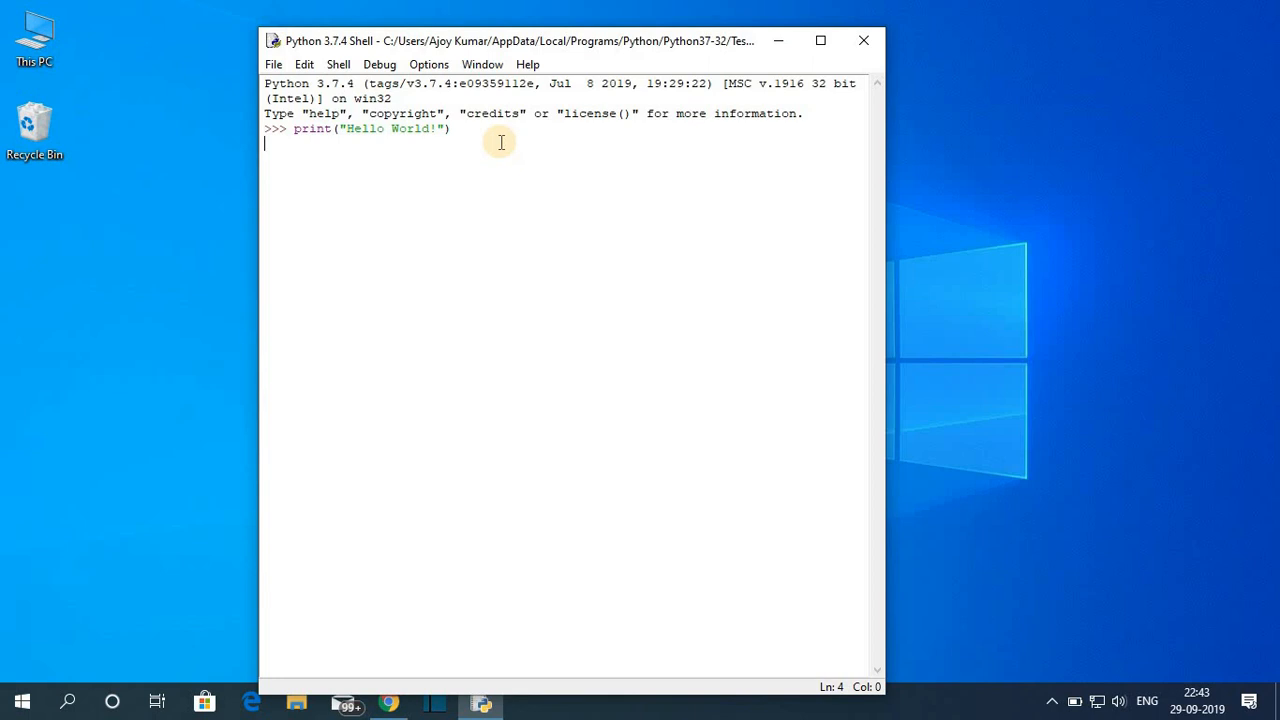
Run the line to print Hello World!, then enter print("Welcome to thecoderworld") at the new prompt.
{"action": "key", "text": "enter"}
{"action": "type", "text": "proi"}
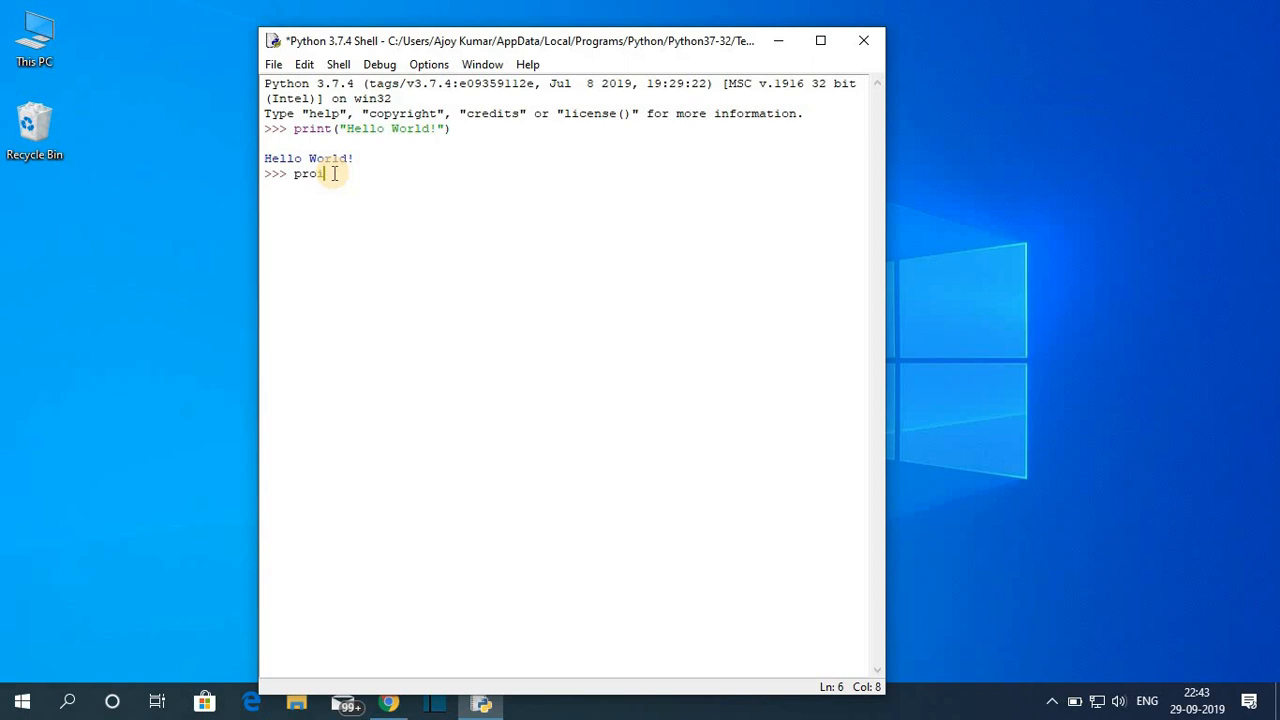
{"action": "type", "text": "t"}
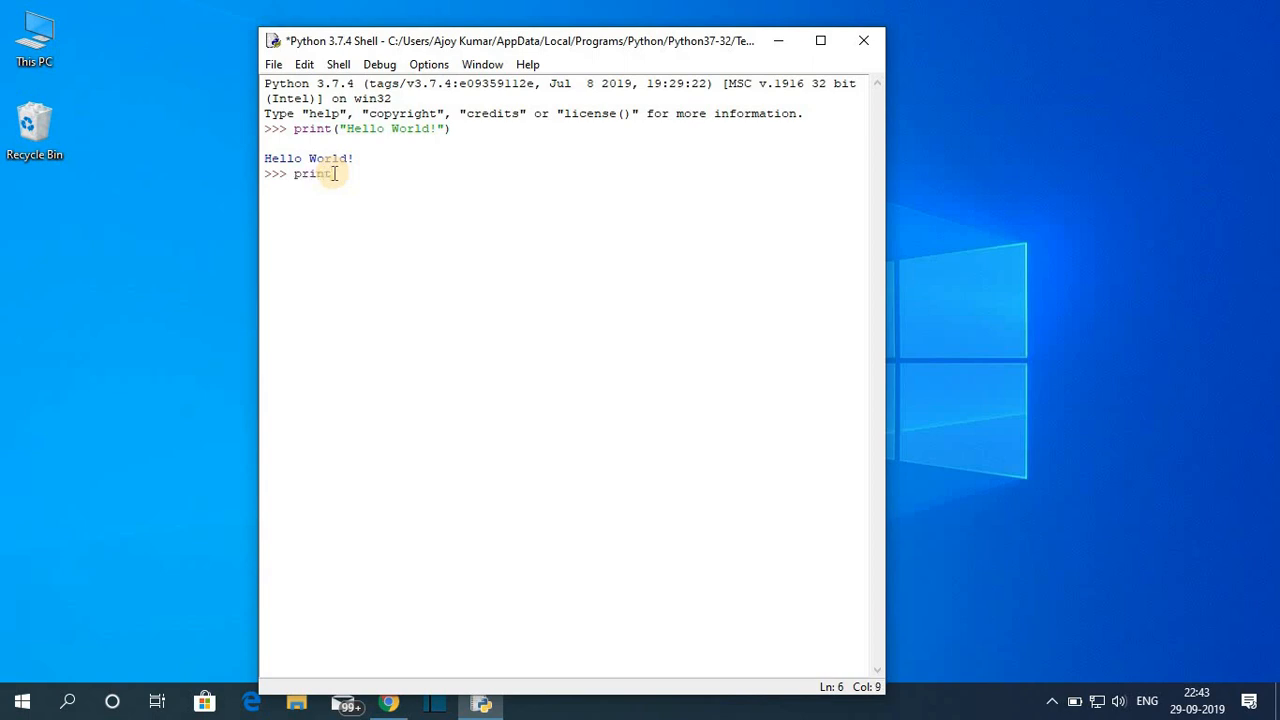
{"action": "type", "text": "(\"Welcome to"}
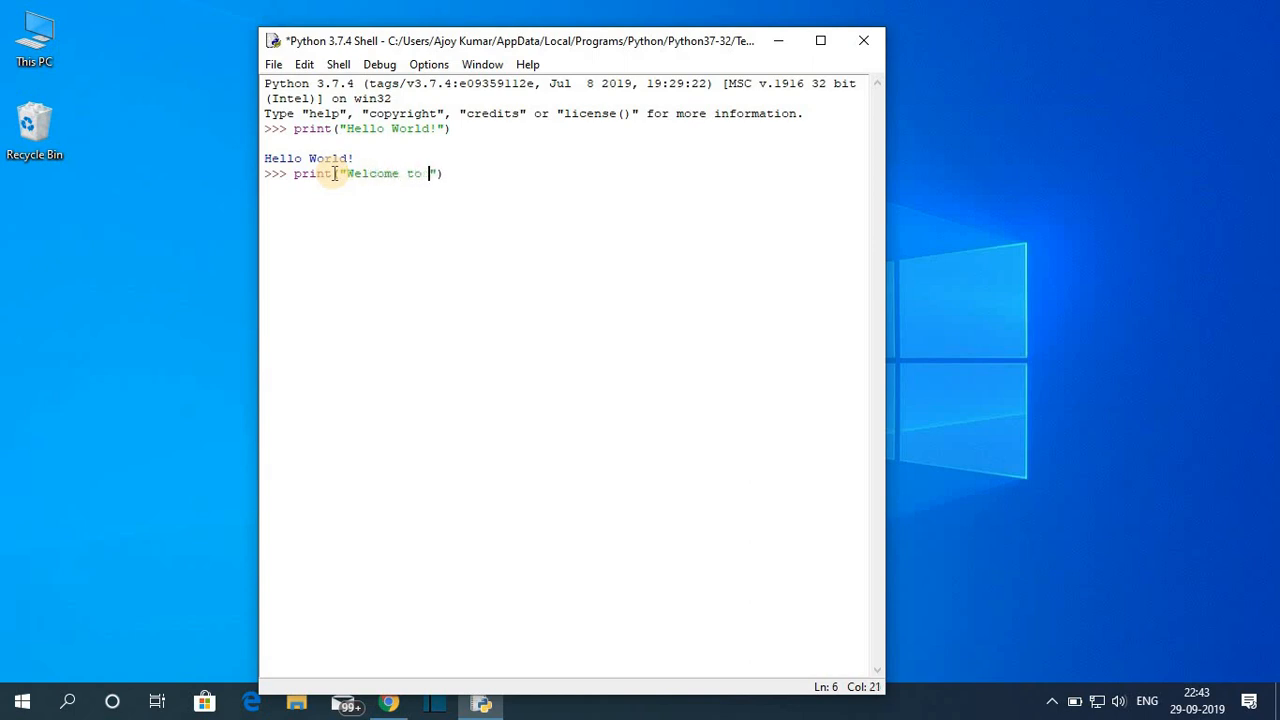
{"action": "type", "text": "thecoderworld"}
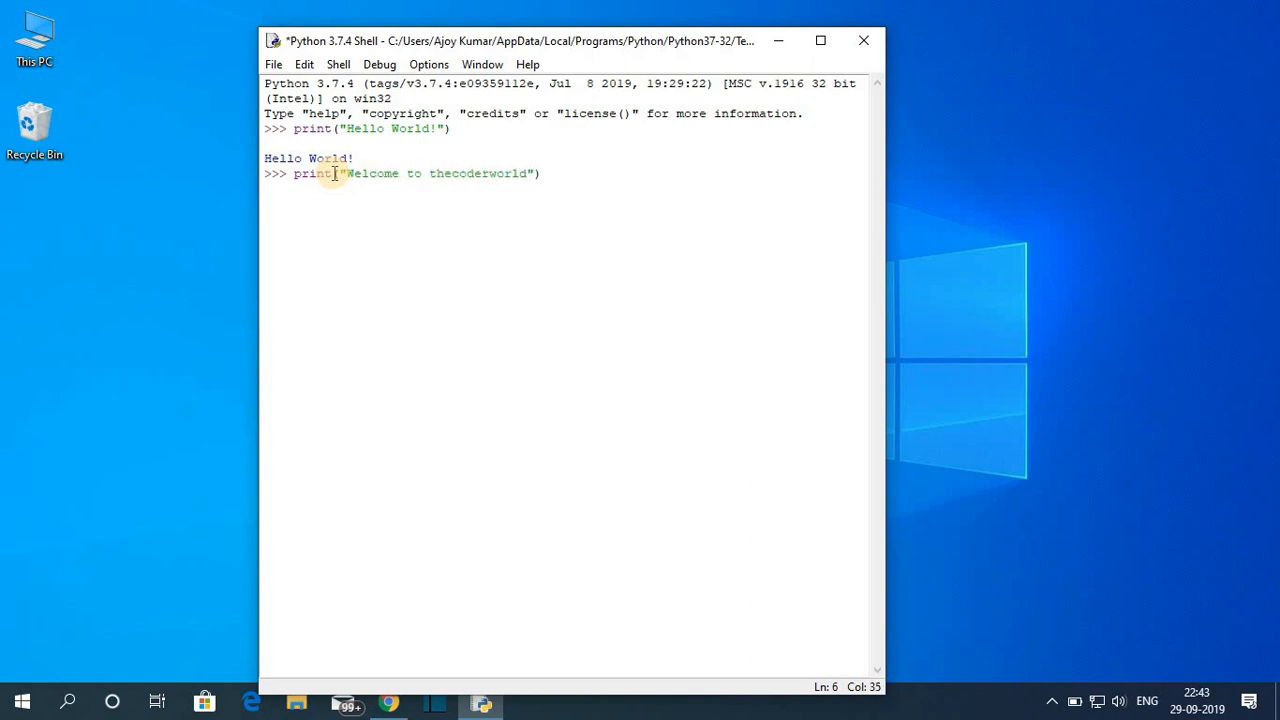